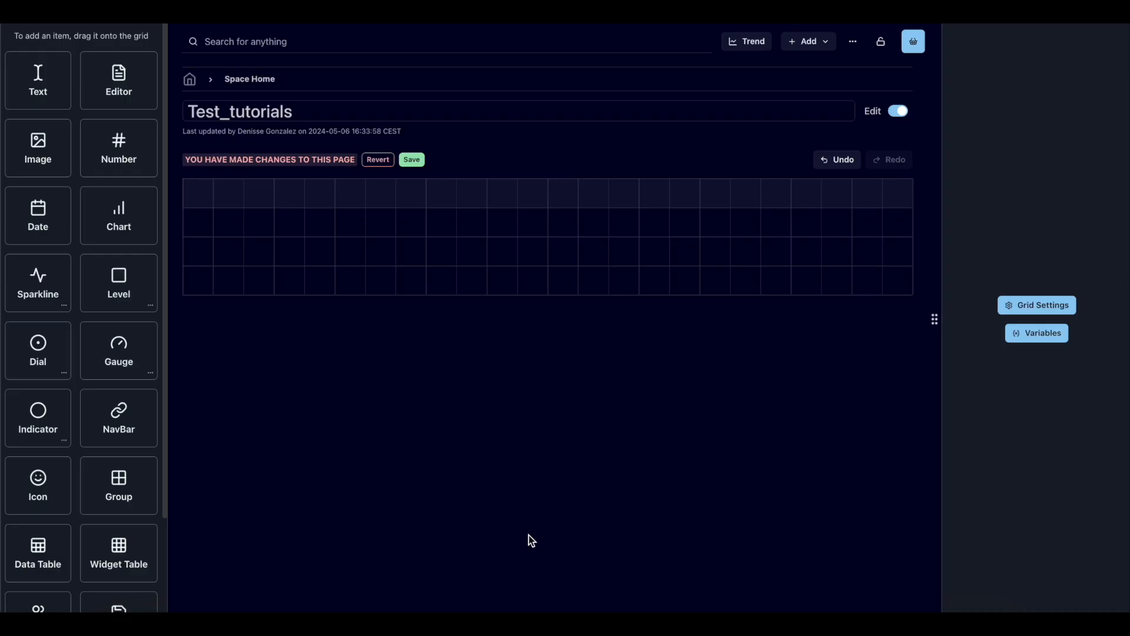
{"action": "mouse_move", "coordinate": [194, 335]}
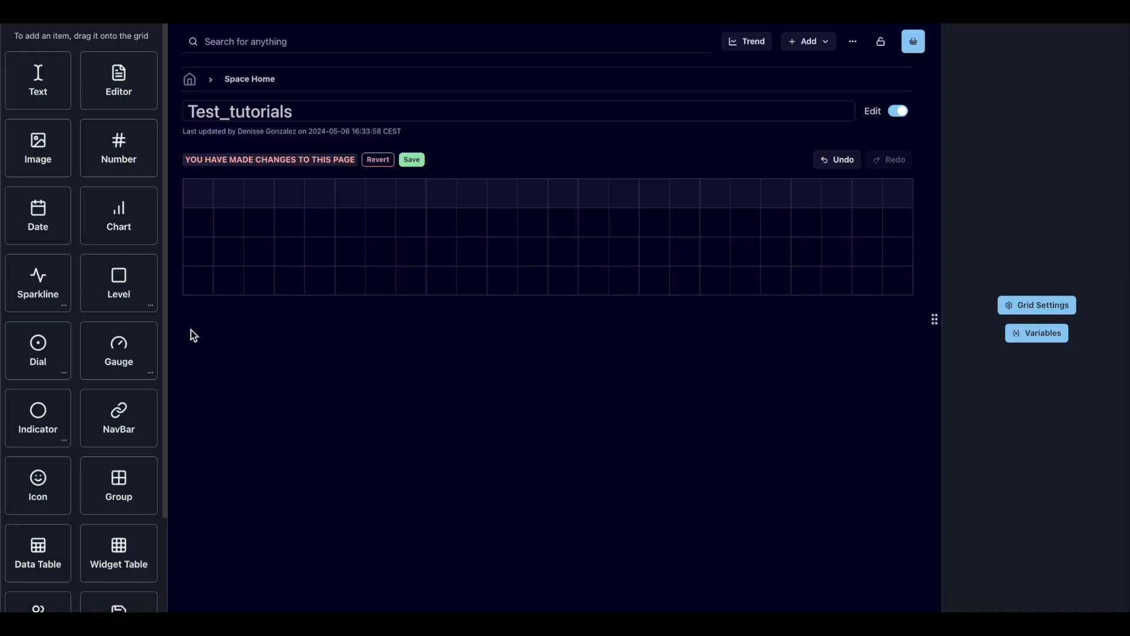
{"action": "mouse_move", "coordinate": [118, 282]}
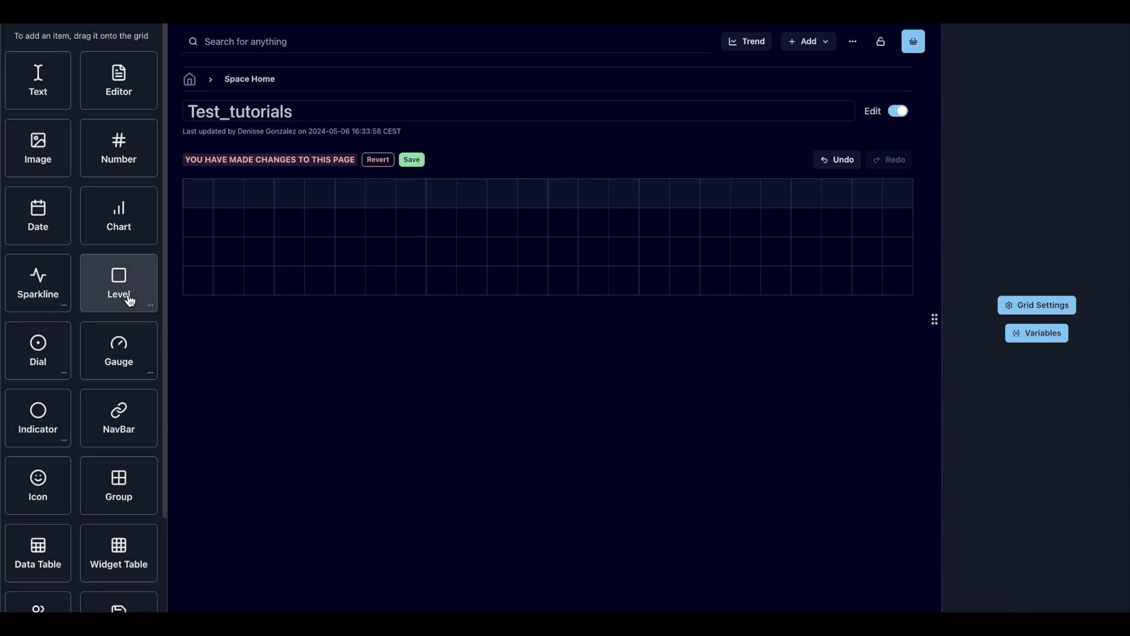
- Place a new Level widget from the palette onto the Test_tutorials grid
{"action": "left_click_drag", "start_coordinate": [118, 281], "coordinate": [318, 276]}
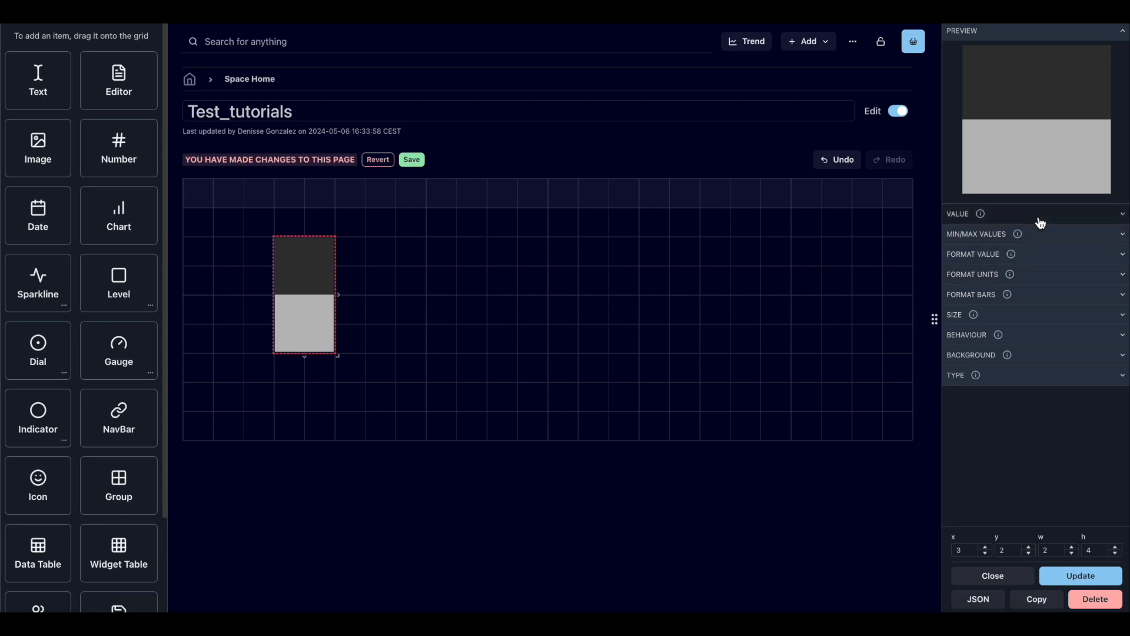
- Set the first item's value to historian tag DEMO_12TI122.PV found by searching 'DEMO', and save it
{"action": "left_click", "coordinate": [957, 213]}
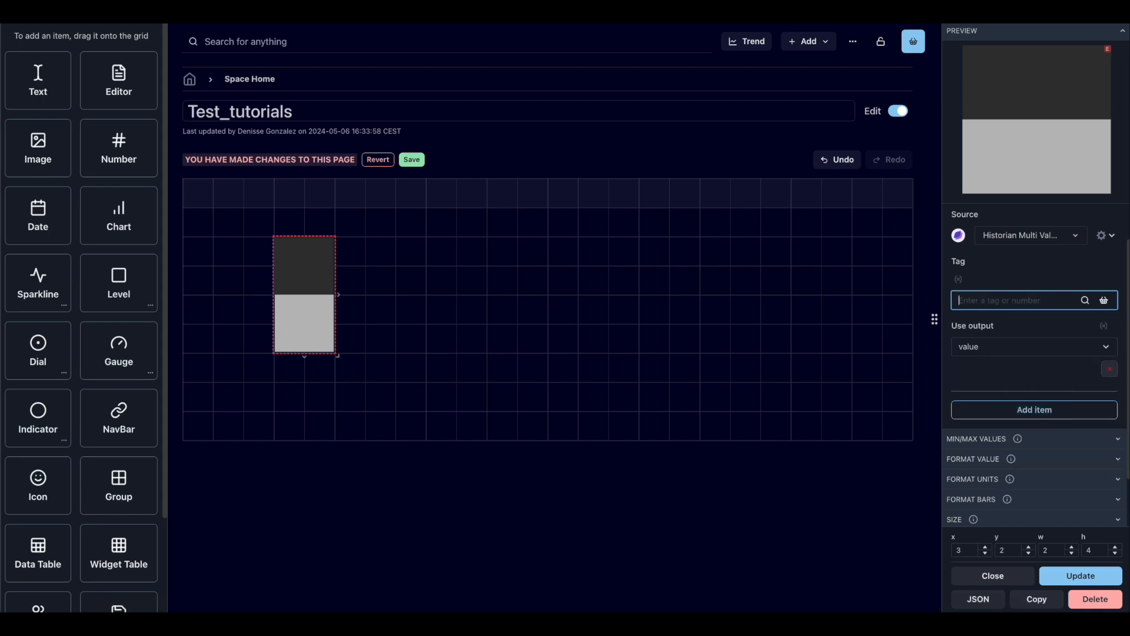
{"action": "type", "text": "10"}
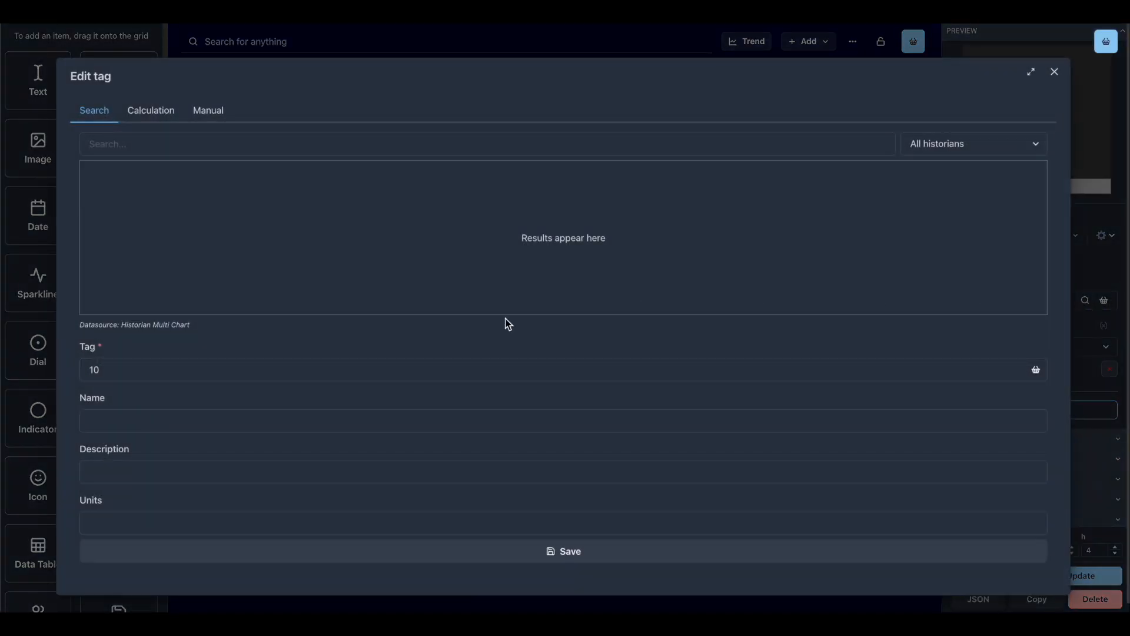
{"action": "left_click", "coordinate": [488, 144]}
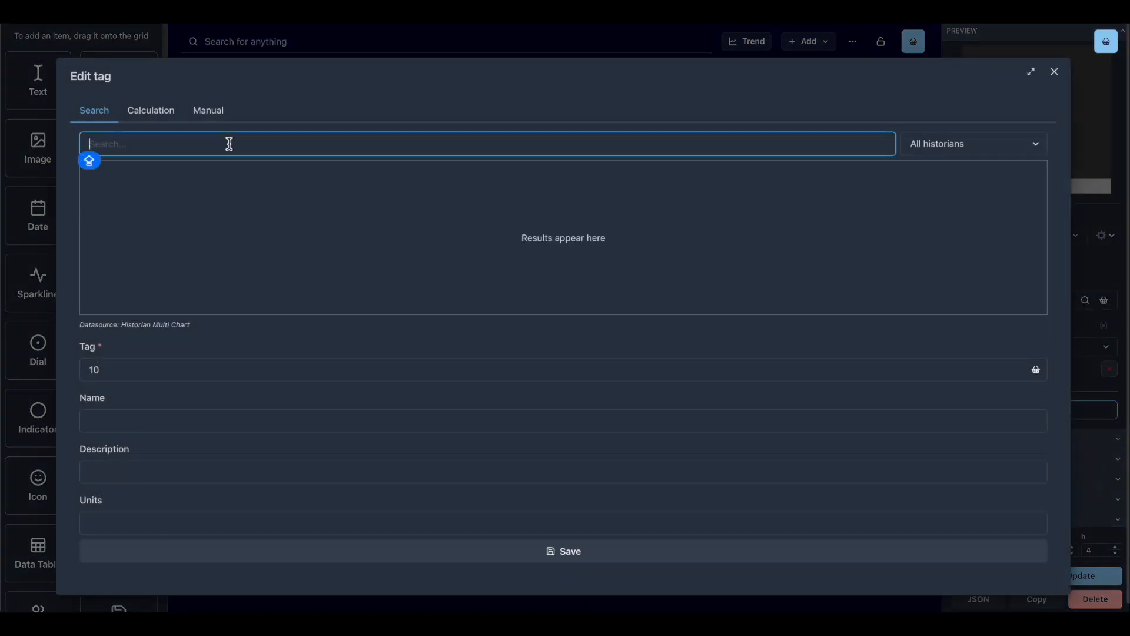
{"action": "type", "text": "DEMO"}
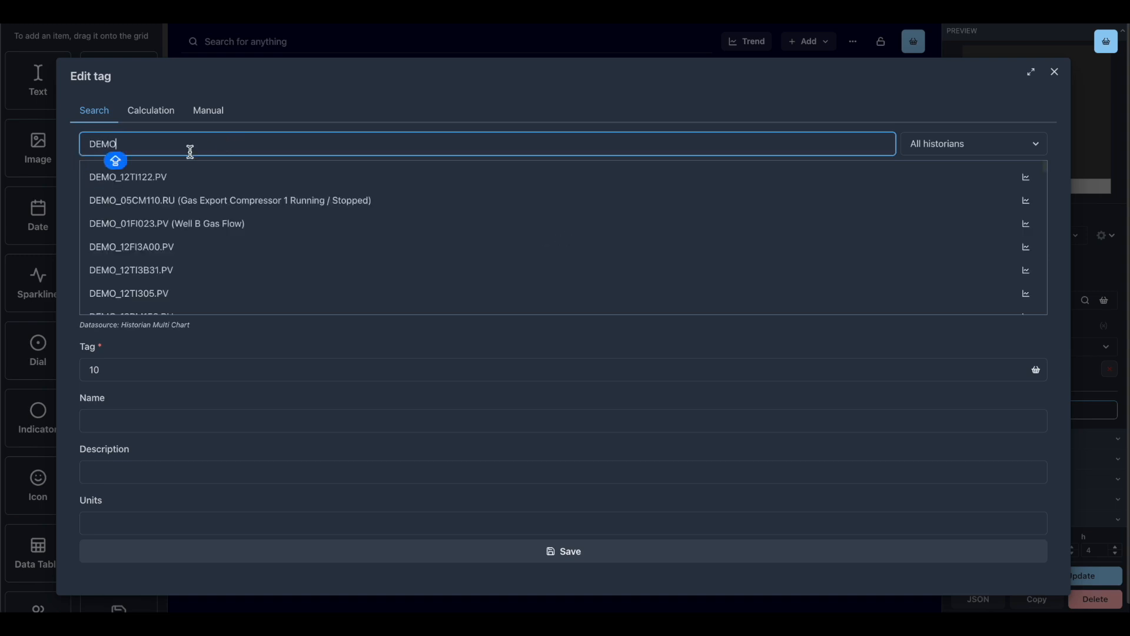
{"action": "left_click", "coordinate": [128, 177]}
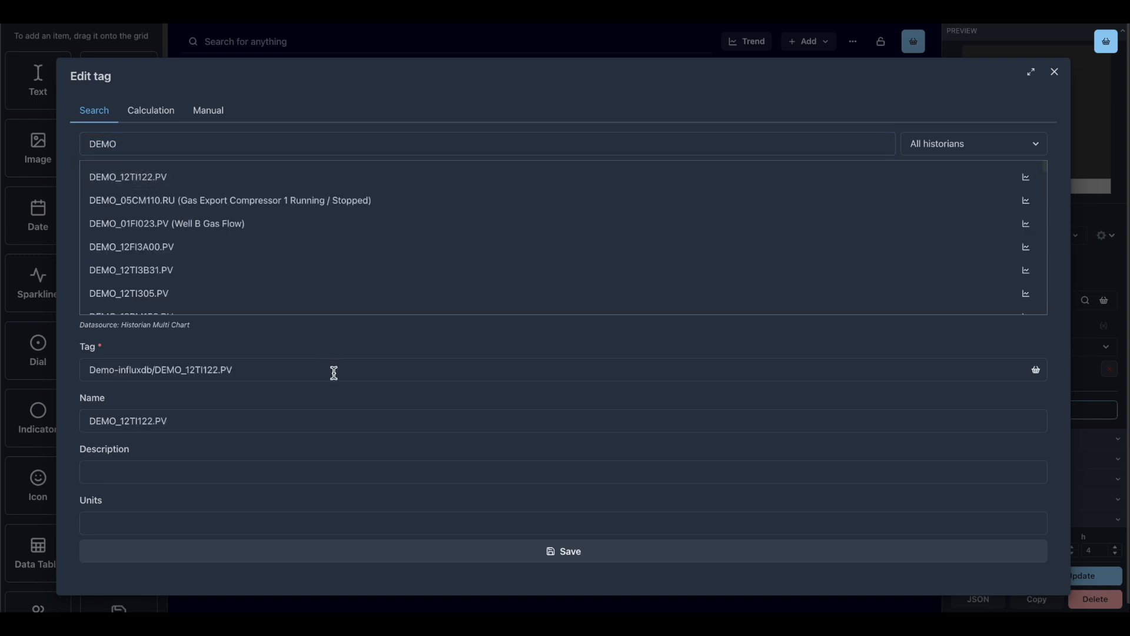
{"action": "left_click", "coordinate": [1054, 71]}
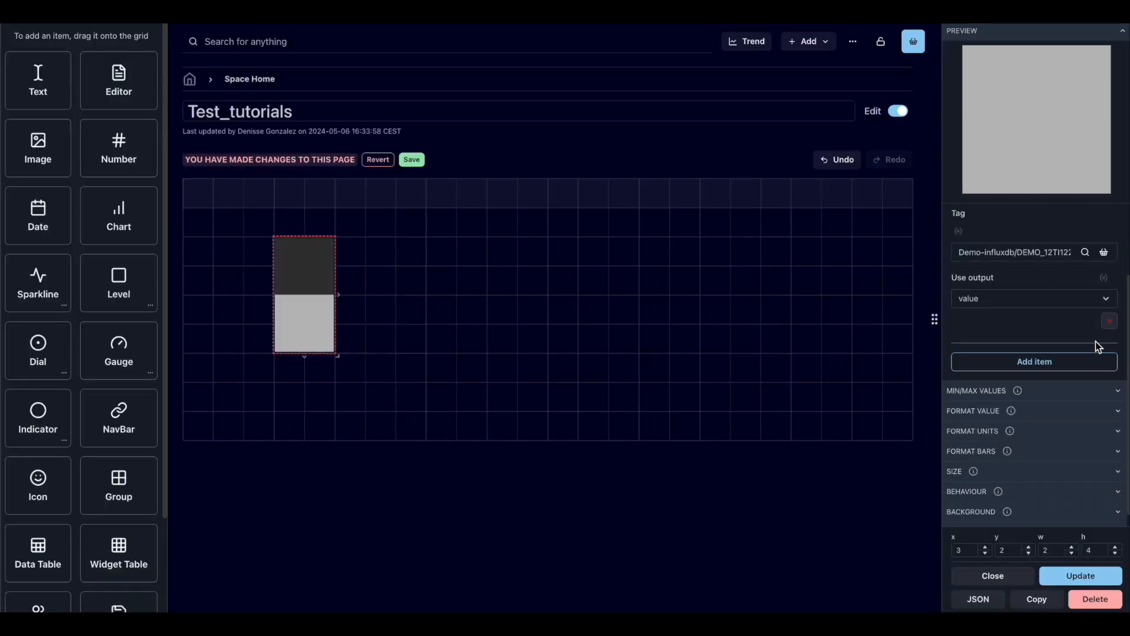
- Colour the first item's bar cyan and raise the Max value to 500 for a partial fill
{"action": "left_click", "coordinate": [1109, 322]}
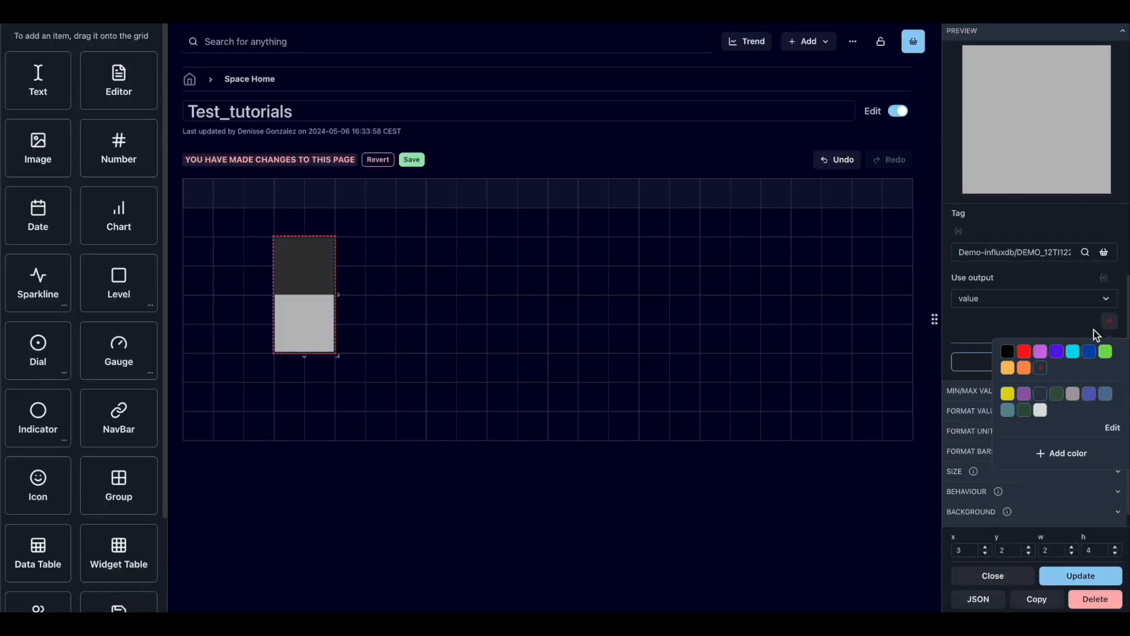
{"action": "left_click", "coordinate": [1072, 351]}
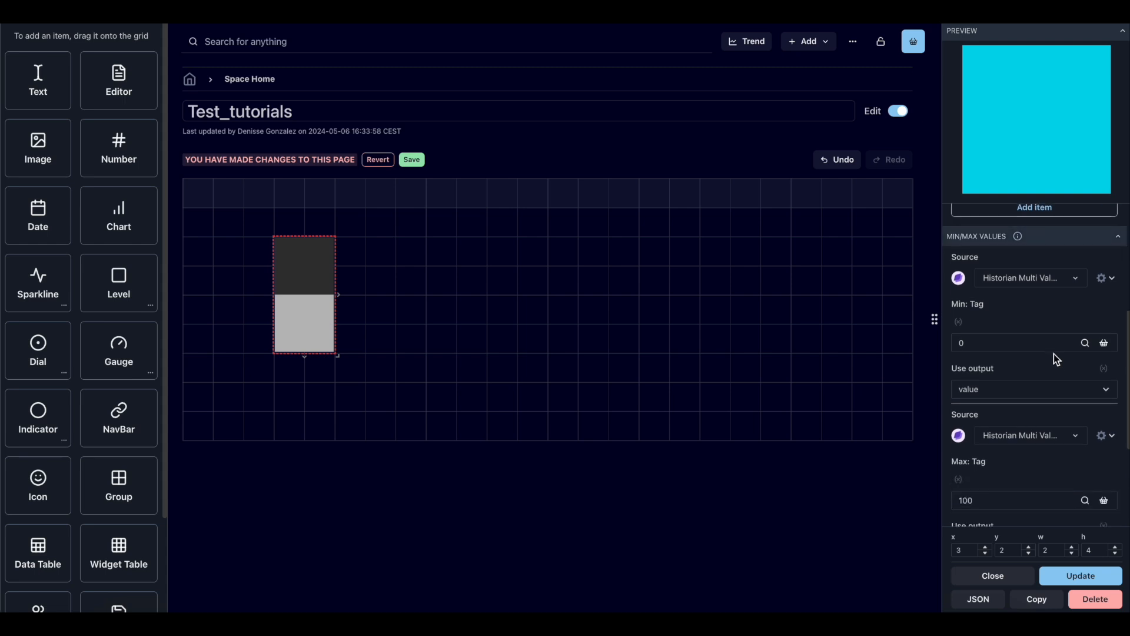
{"action": "scroll", "scroll_direction": "down", "scroll_amount": 3}
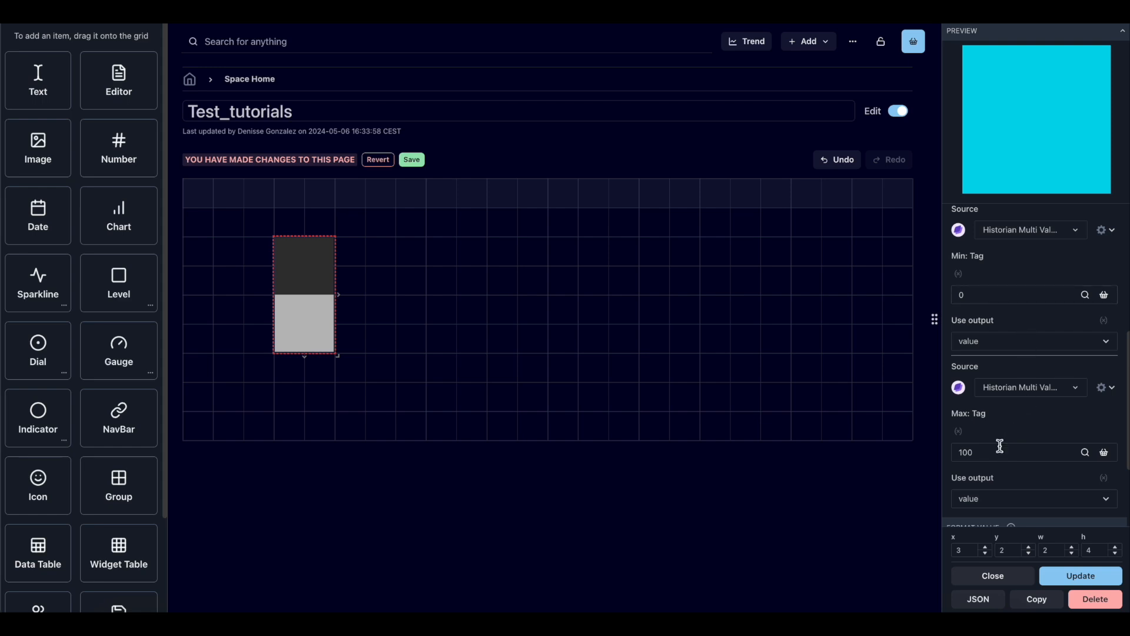
{"action": "left_click", "coordinate": [1023, 452]}
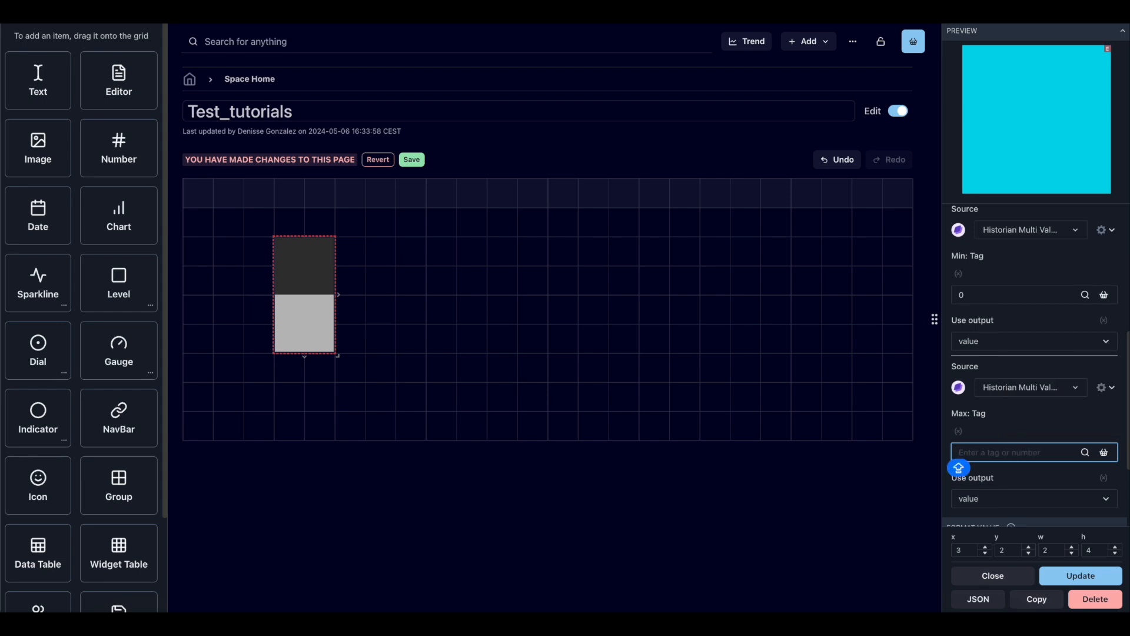
{"action": "type", "text": "300"}
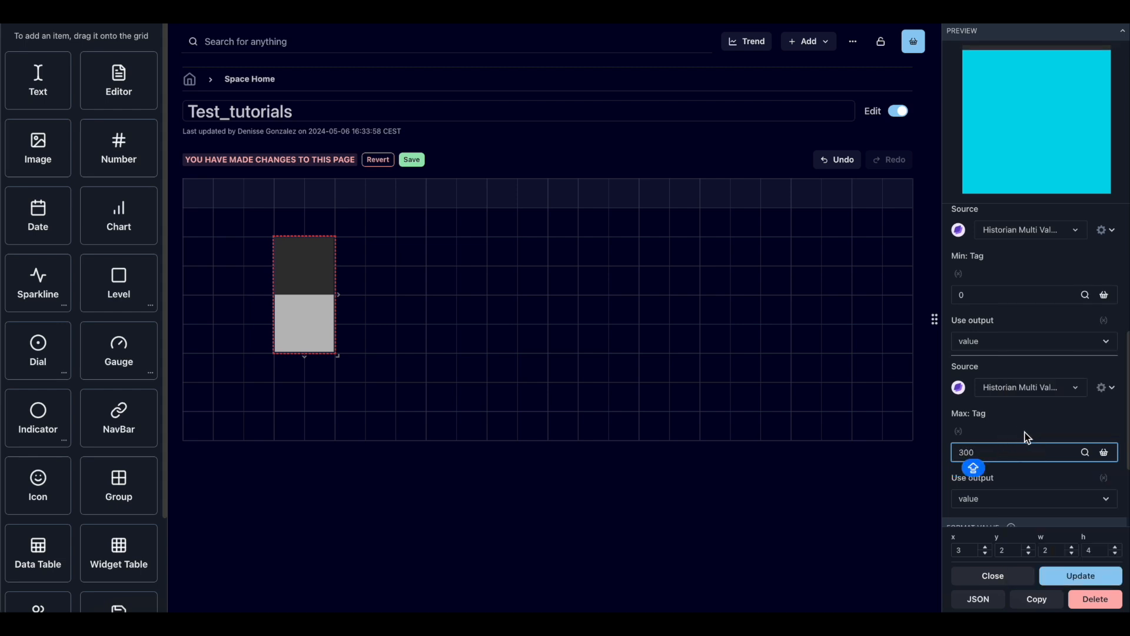
{"action": "left_click", "coordinate": [1016, 452]}
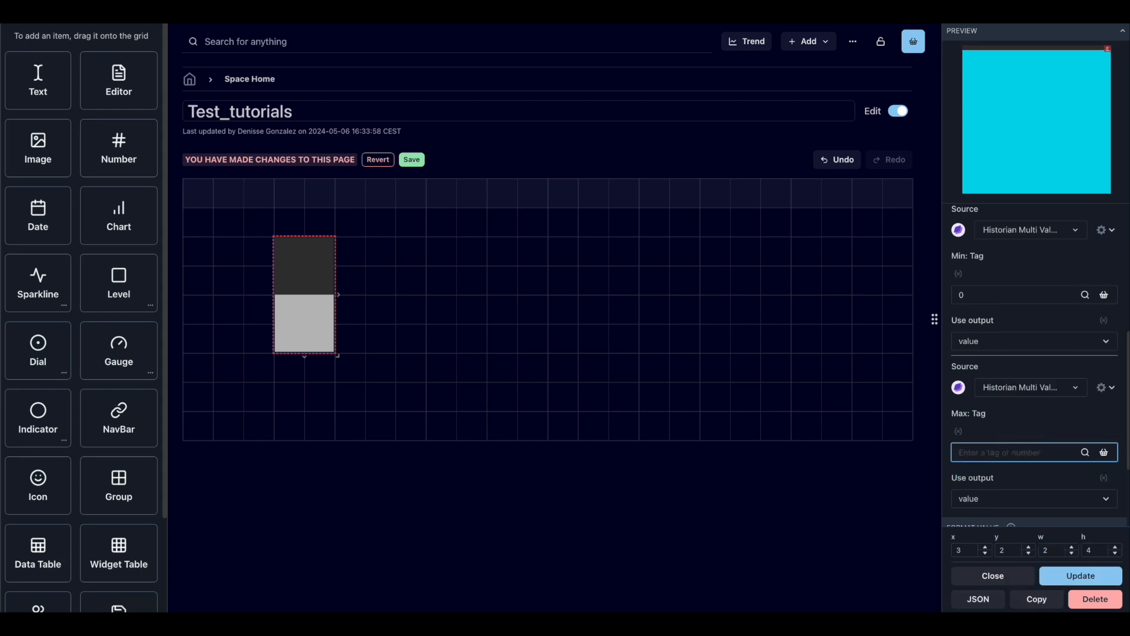
{"action": "type", "text": "500"}
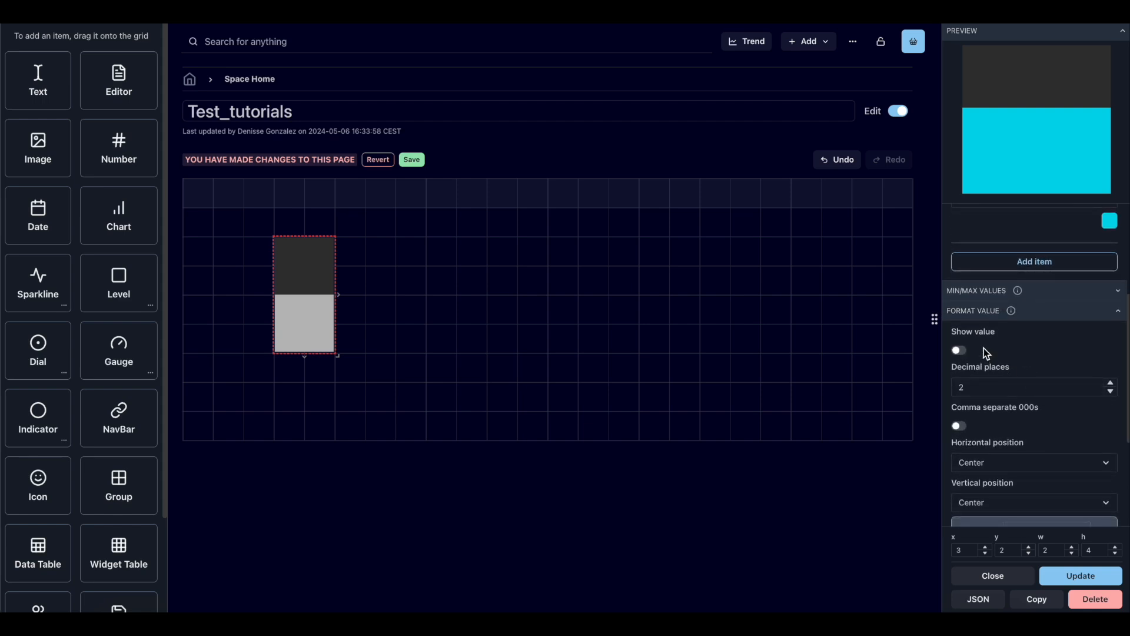
- Show the value on the bar in bold with 0 decimal places, reading 290
{"action": "left_click", "coordinate": [957, 350]}
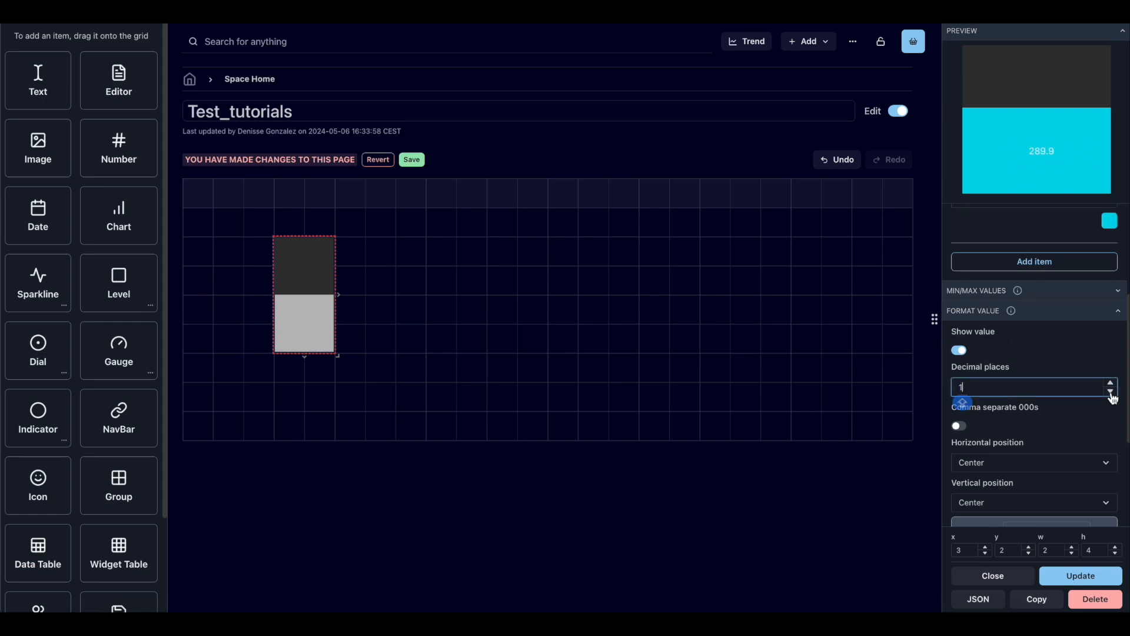
{"action": "left_click", "coordinate": [1111, 395]}
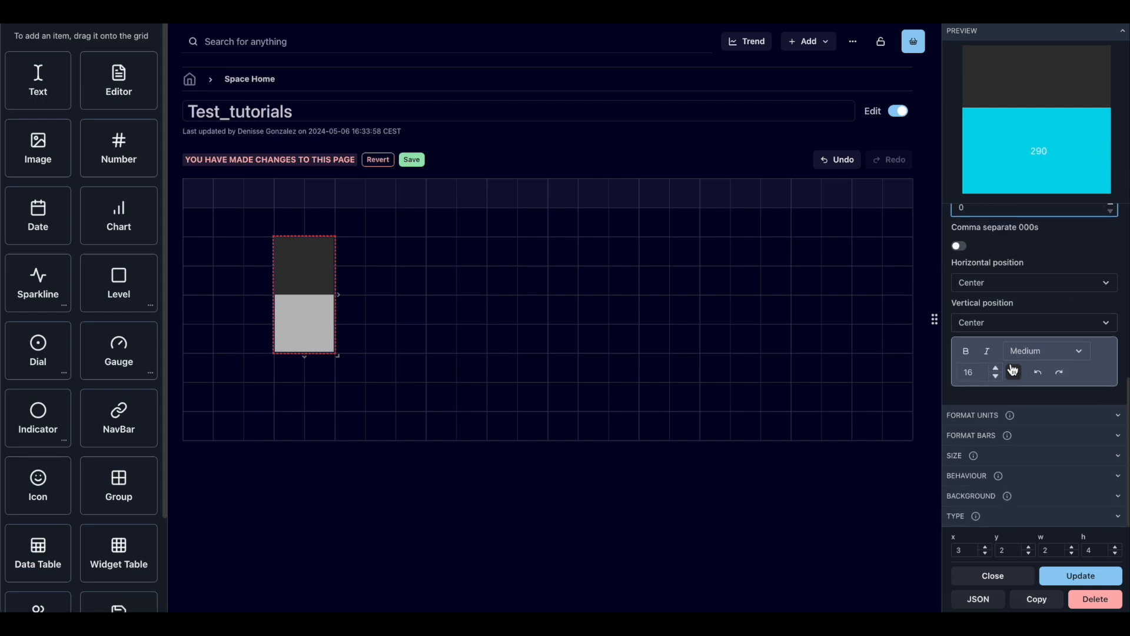
{"action": "left_click", "coordinate": [965, 350]}
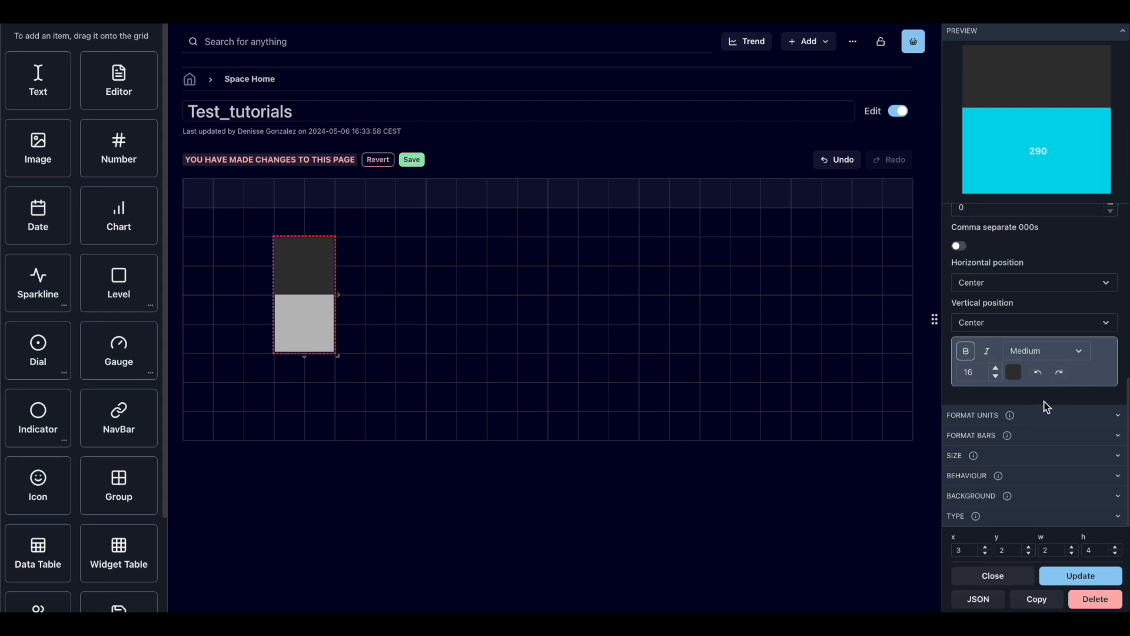
{"action": "left_click", "coordinate": [995, 368]}
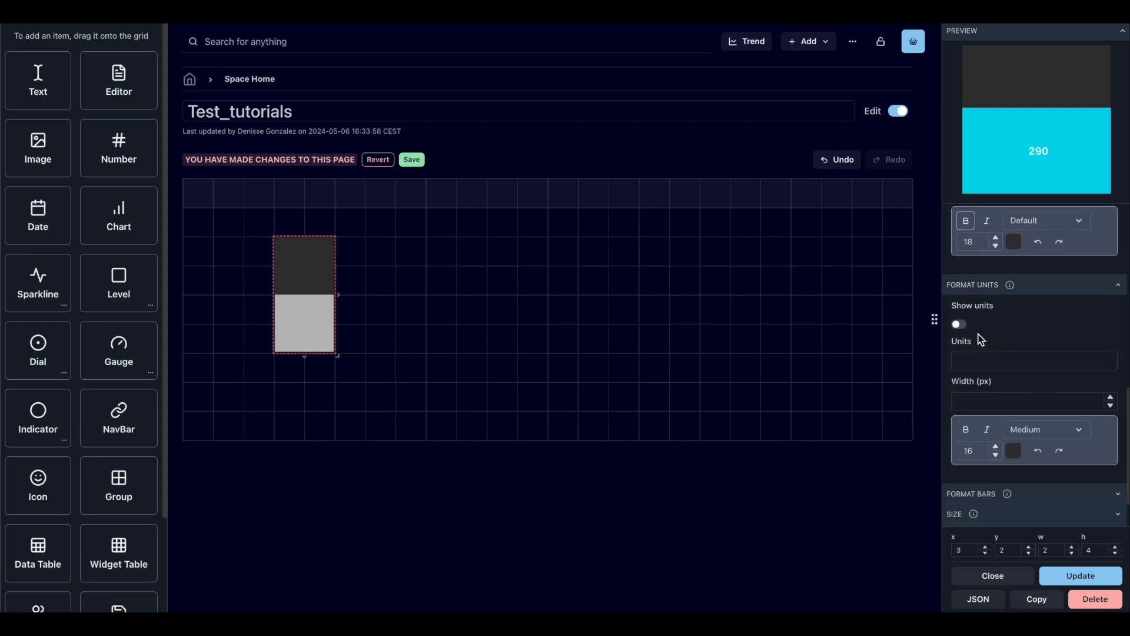
- Keep the bar layout vertical in Format Bars and apply the changes with Update
{"action": "scroll", "scroll_direction": "down", "scroll_amount": 3}
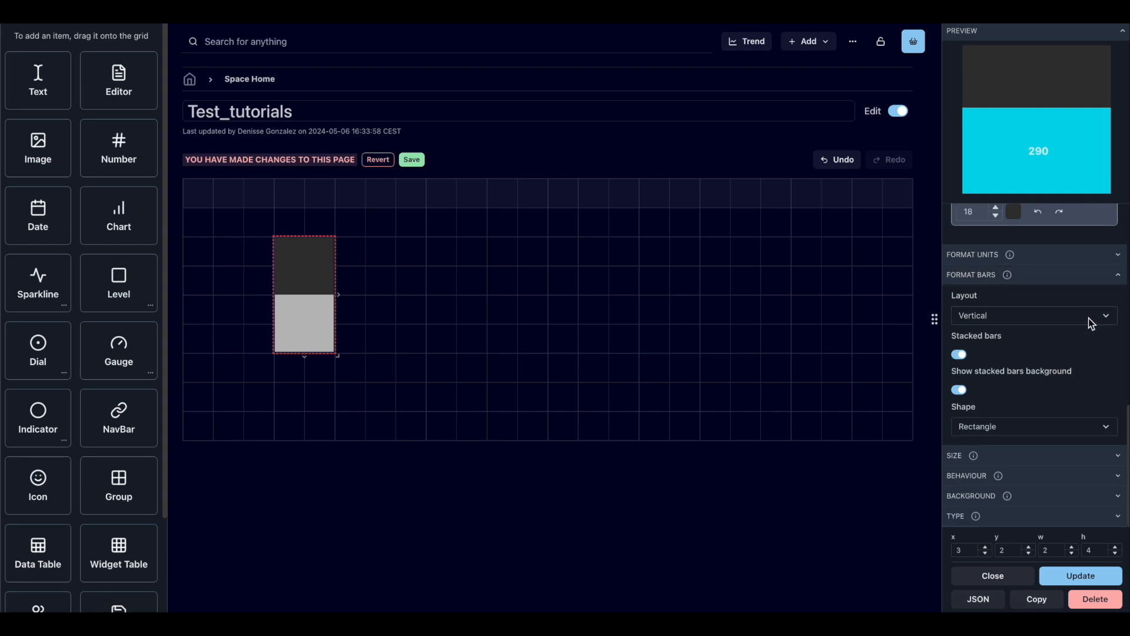
{"action": "left_click", "coordinate": [1032, 315]}
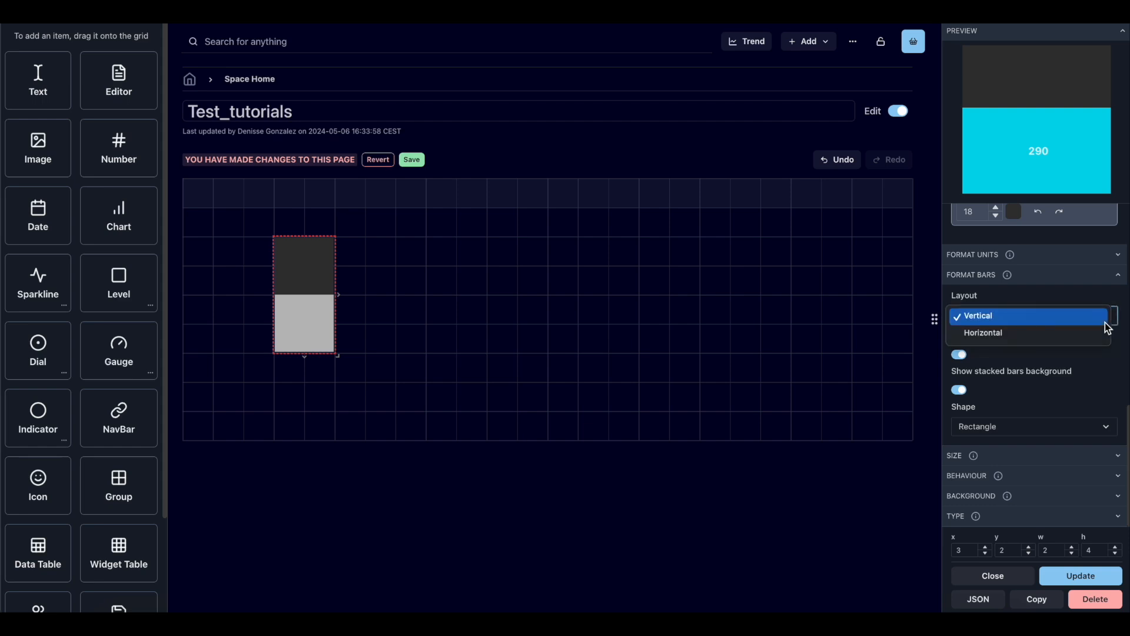
{"action": "left_click", "coordinate": [982, 332]}
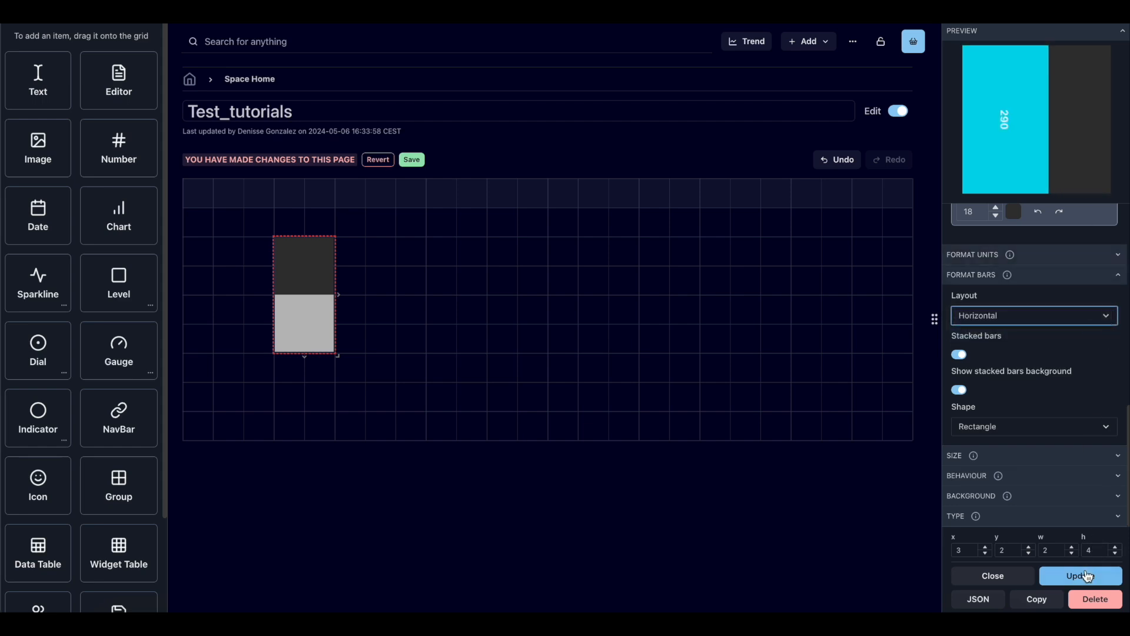
{"action": "left_click", "coordinate": [1079, 575]}
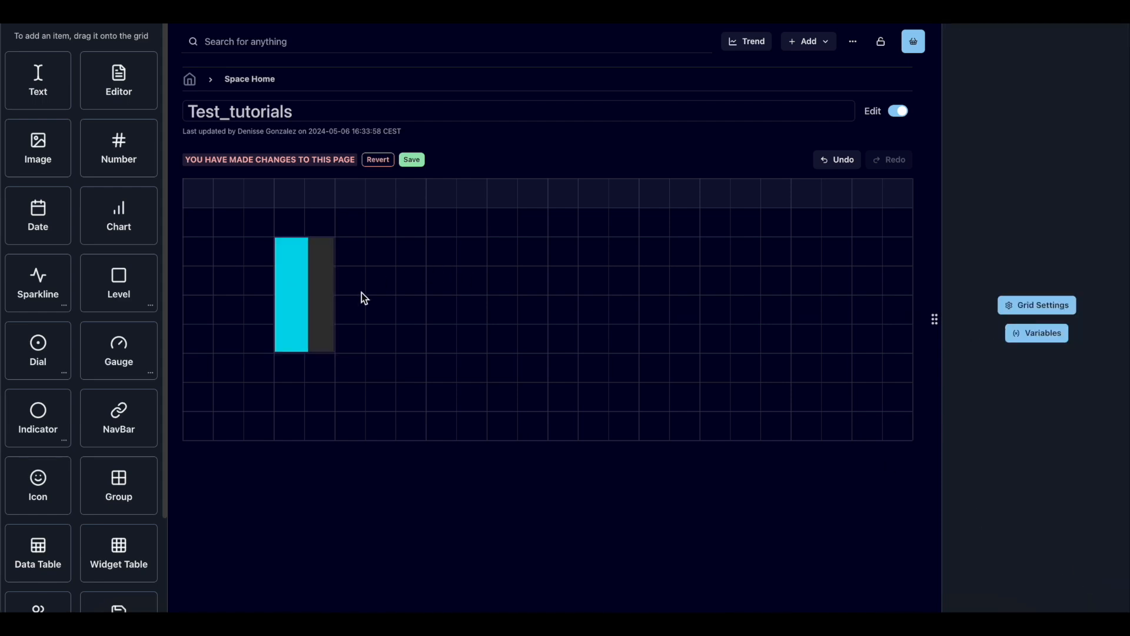
- Stretch the widget into a wide strip, set bar layout to Vertical and update it
{"action": "left_click", "coordinate": [292, 294]}
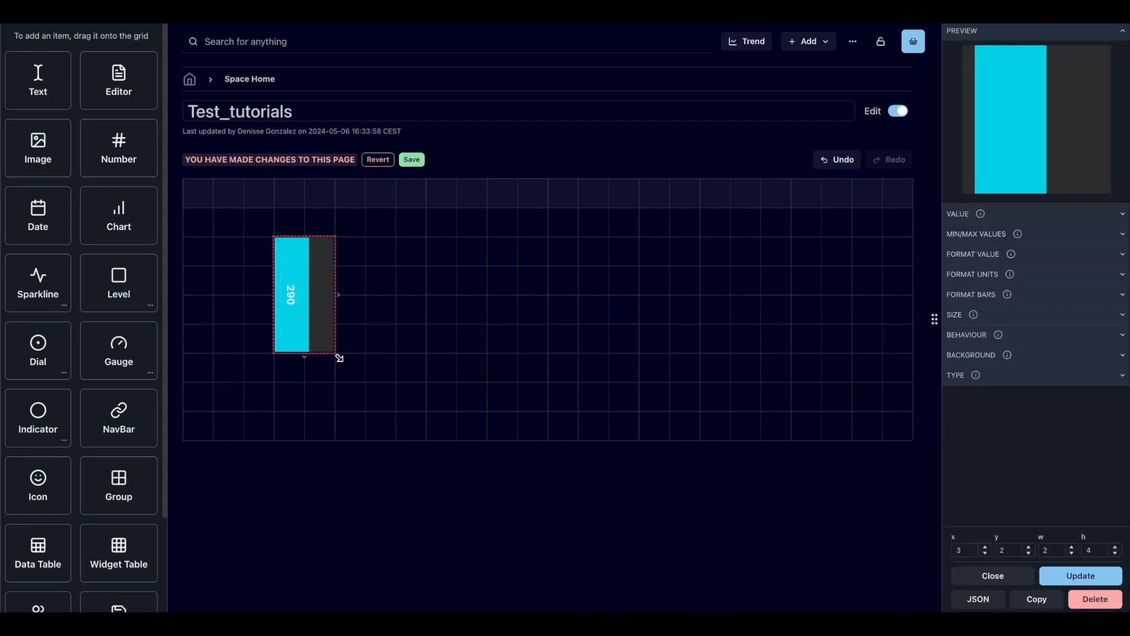
{"action": "left_click_drag", "start_coordinate": [338, 358], "coordinate": [481, 282]}
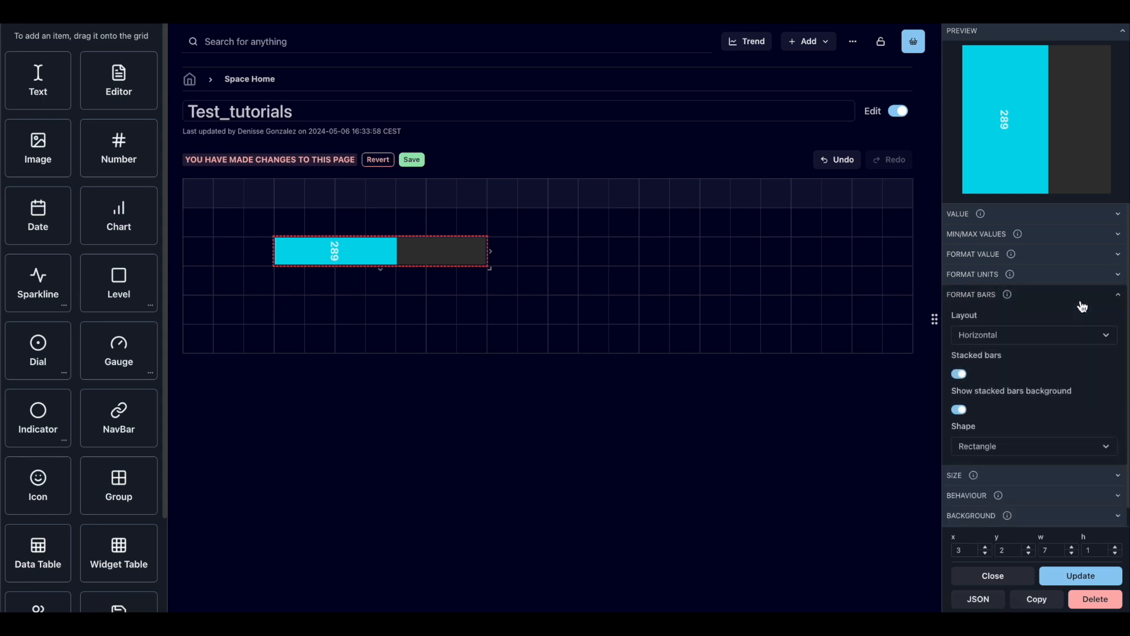
{"action": "left_click", "coordinate": [1032, 335]}
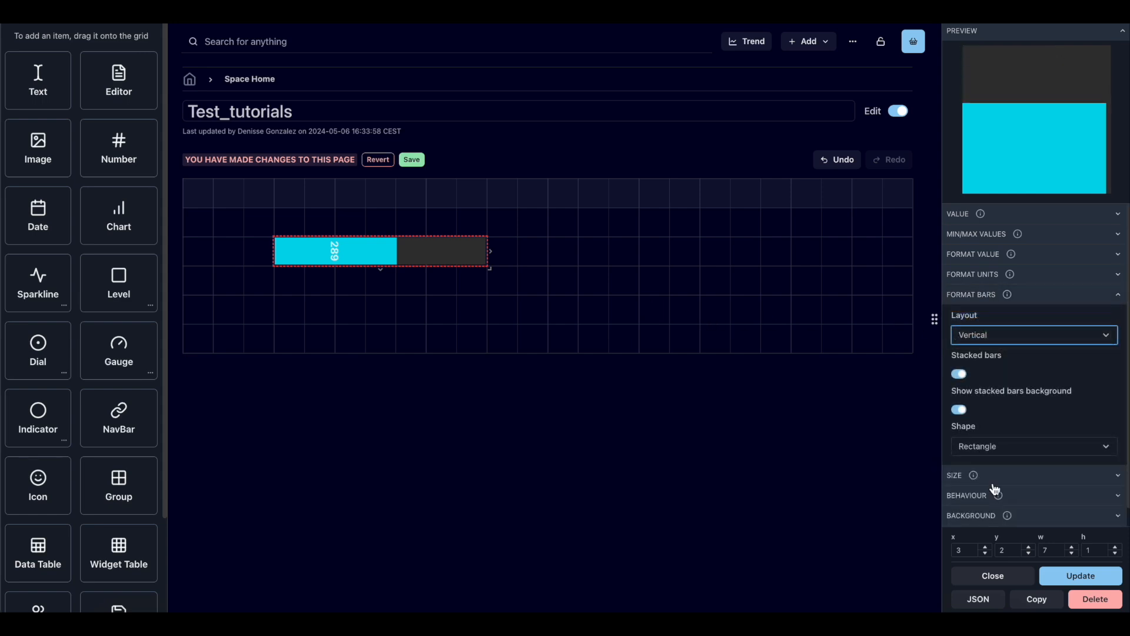
{"action": "left_click", "coordinate": [992, 575]}
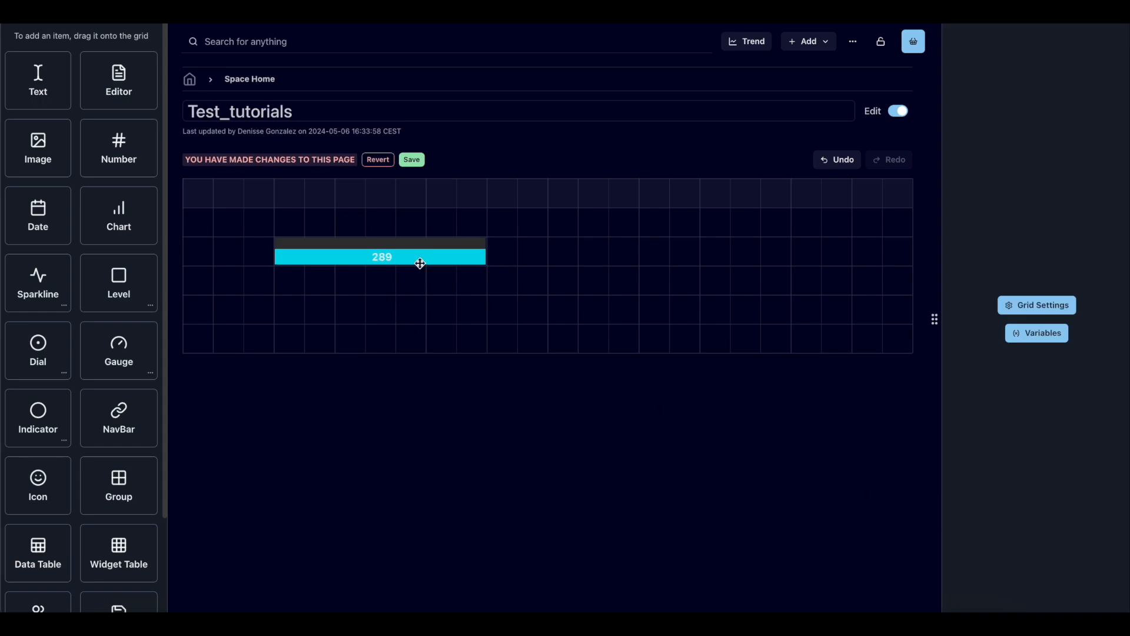
- Reopen the Level widget's settings and resize it to a 2x2 block
{"action": "left_click", "coordinate": [382, 257]}
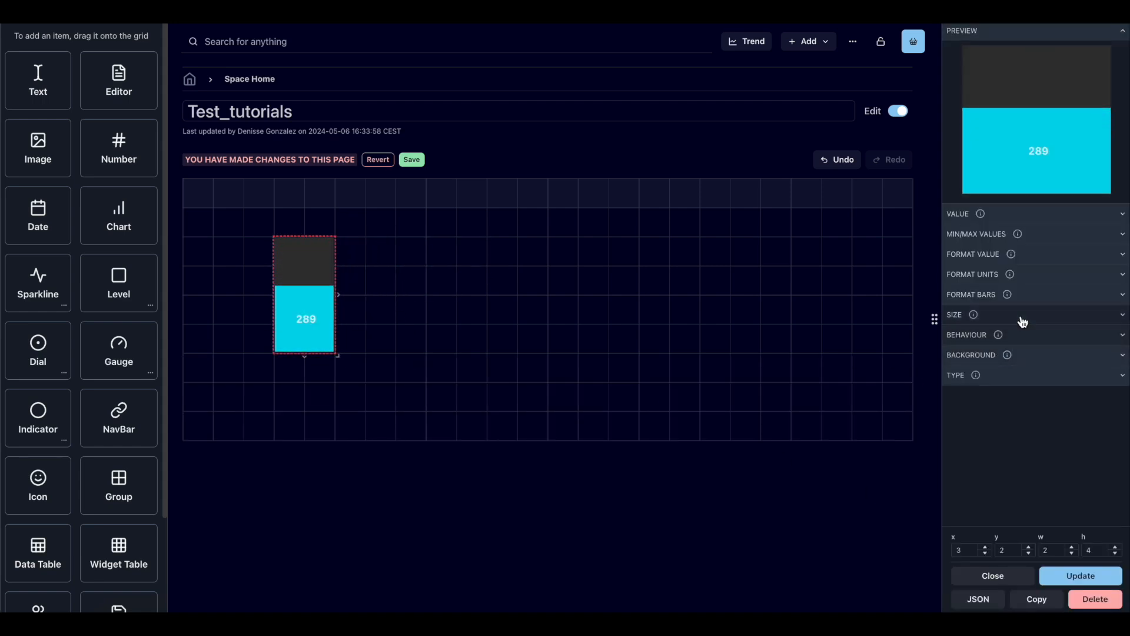
{"action": "left_click", "coordinate": [971, 295]}
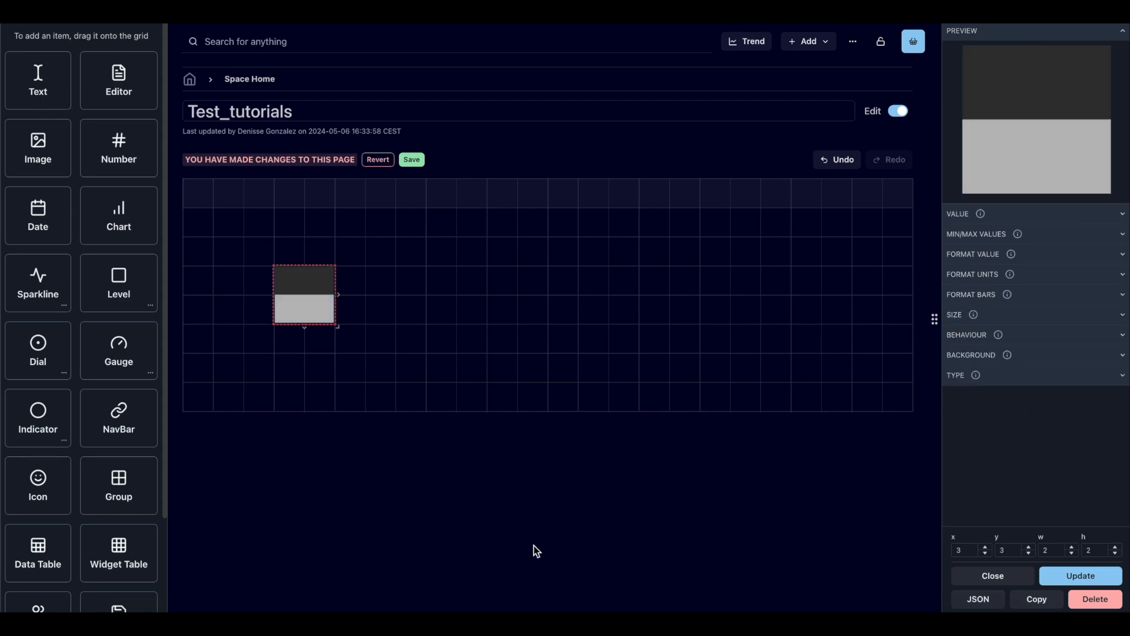
{"action": "mouse_move", "coordinate": [731, 452]}
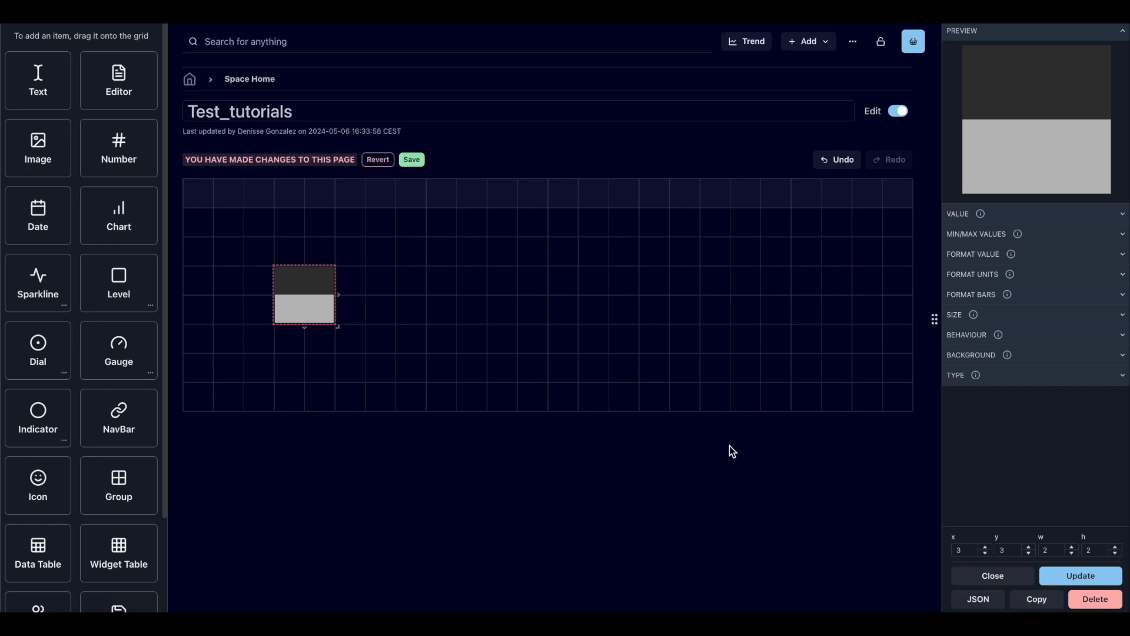
{"action": "mouse_move", "coordinate": [1046, 225]}
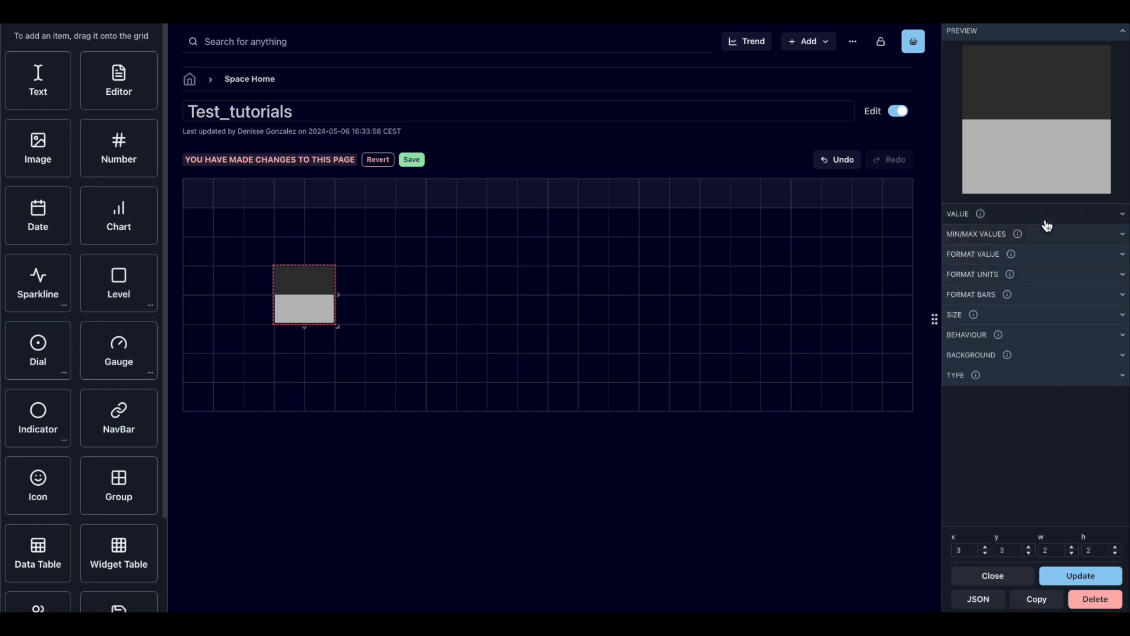
- Add a second item with tag 75 alongside the 50 item and colour it blue
{"action": "left_click", "coordinate": [957, 213]}
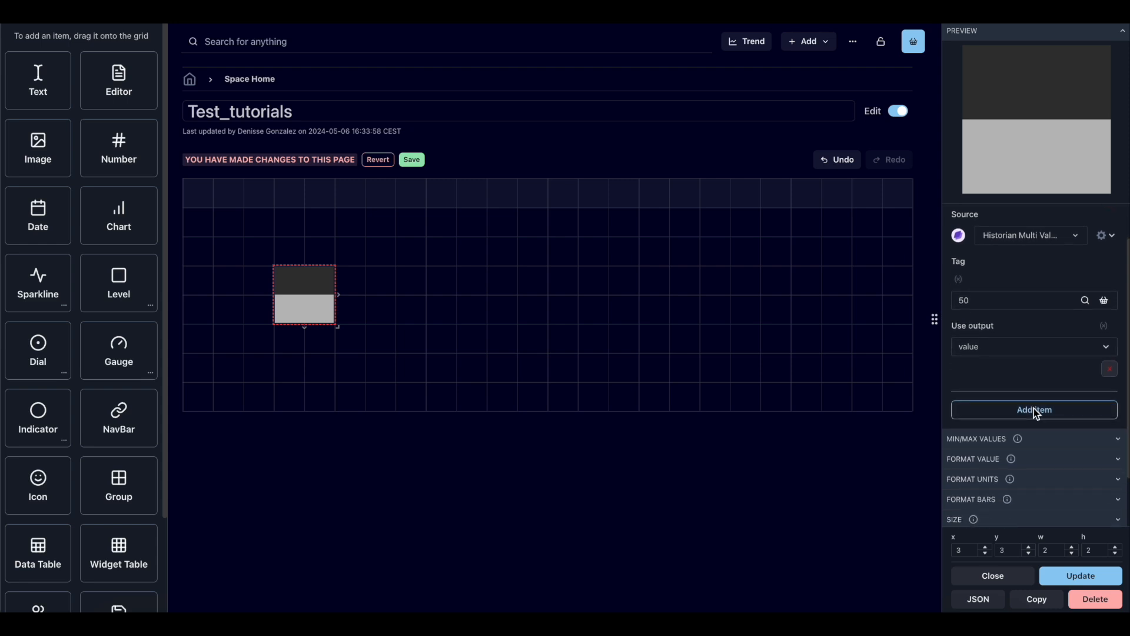
{"action": "left_click", "coordinate": [1034, 409]}
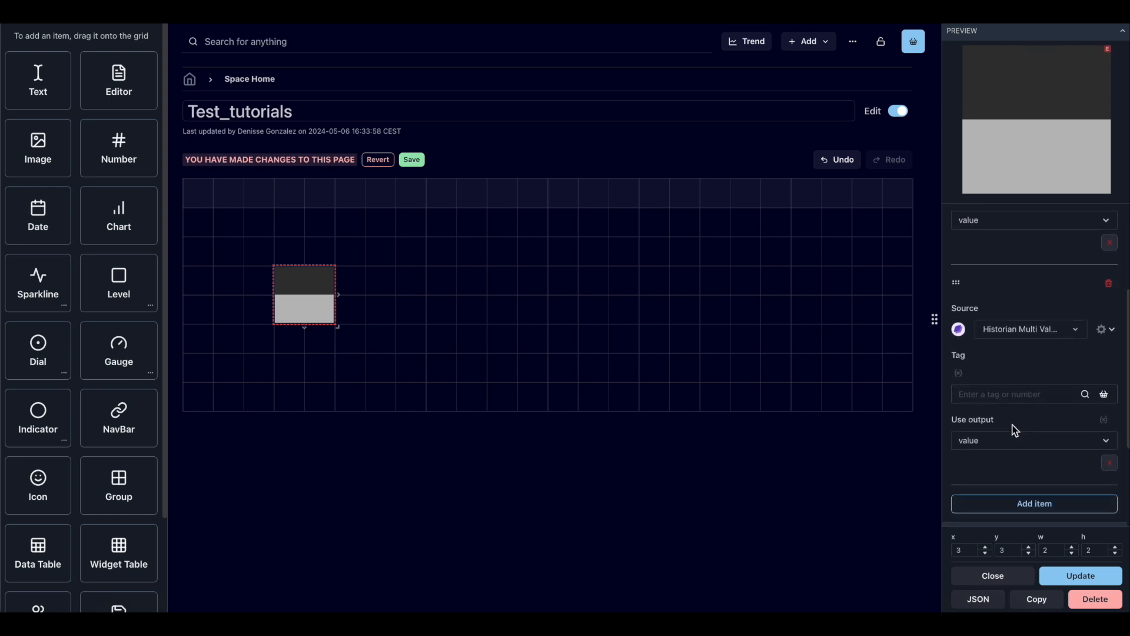
{"action": "left_click", "coordinate": [1017, 394]}
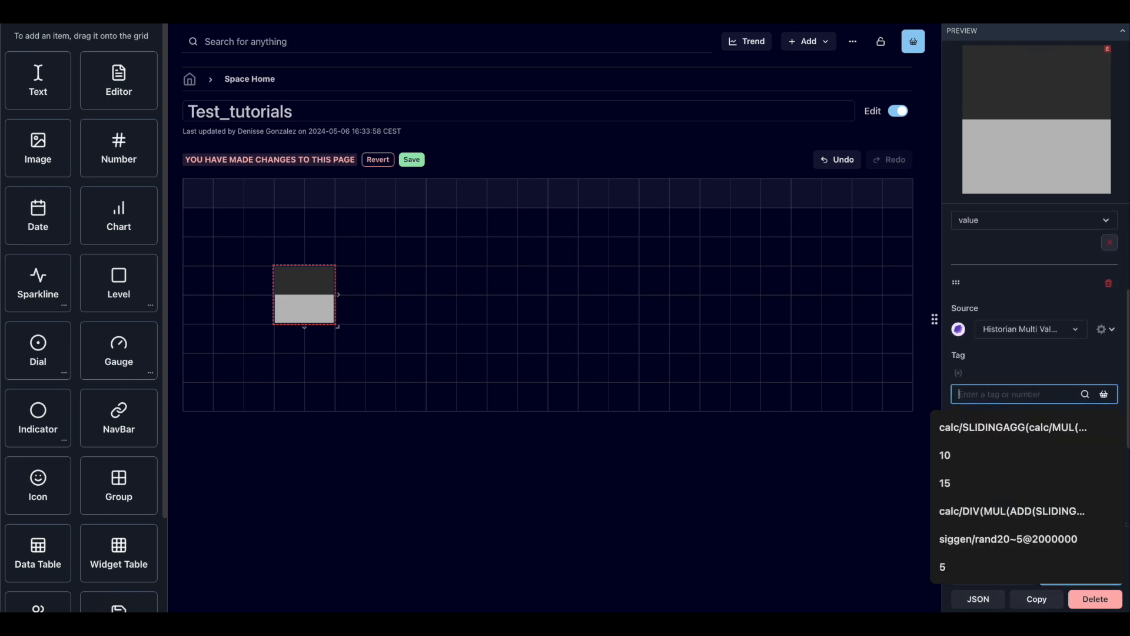
{"action": "type", "text": "75"}
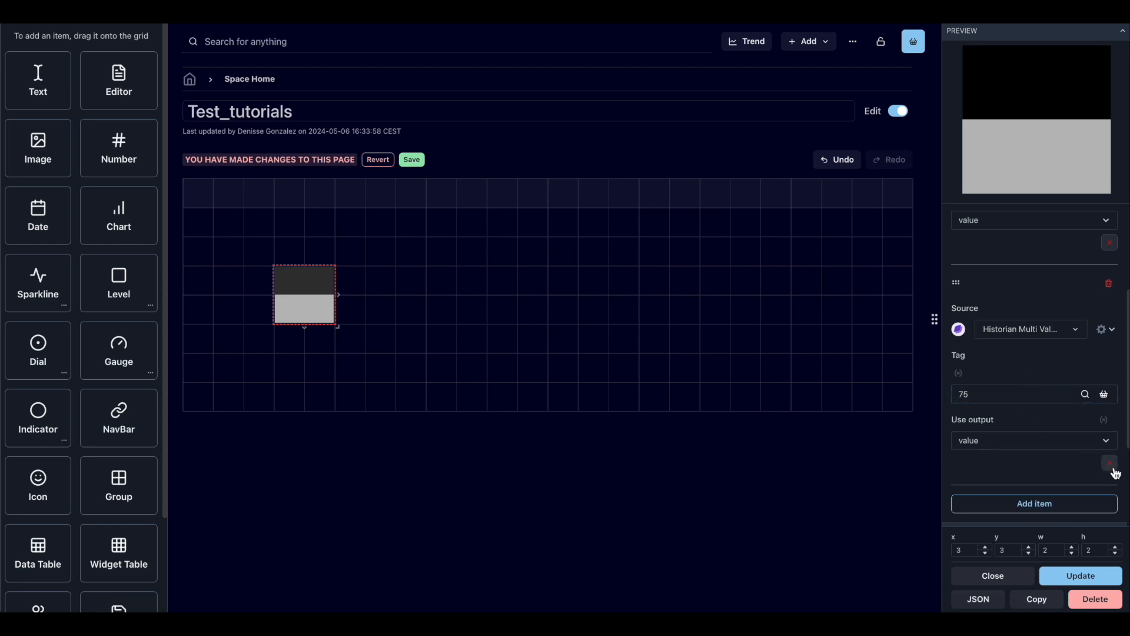
{"action": "left_click", "coordinate": [1109, 465]}
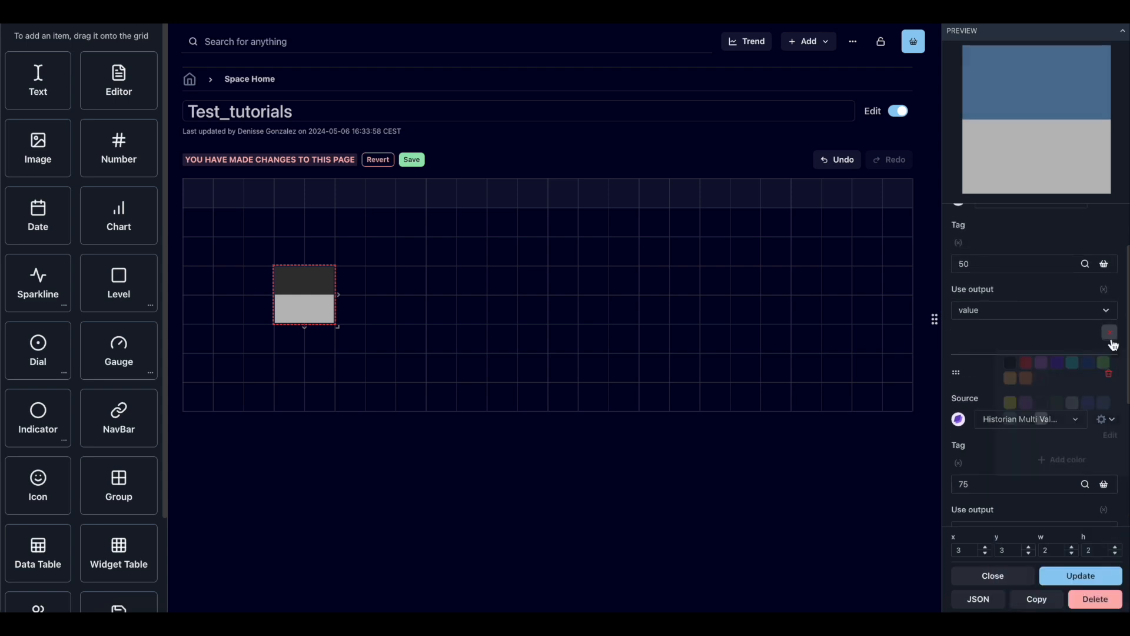
{"action": "left_click", "coordinate": [1109, 332]}
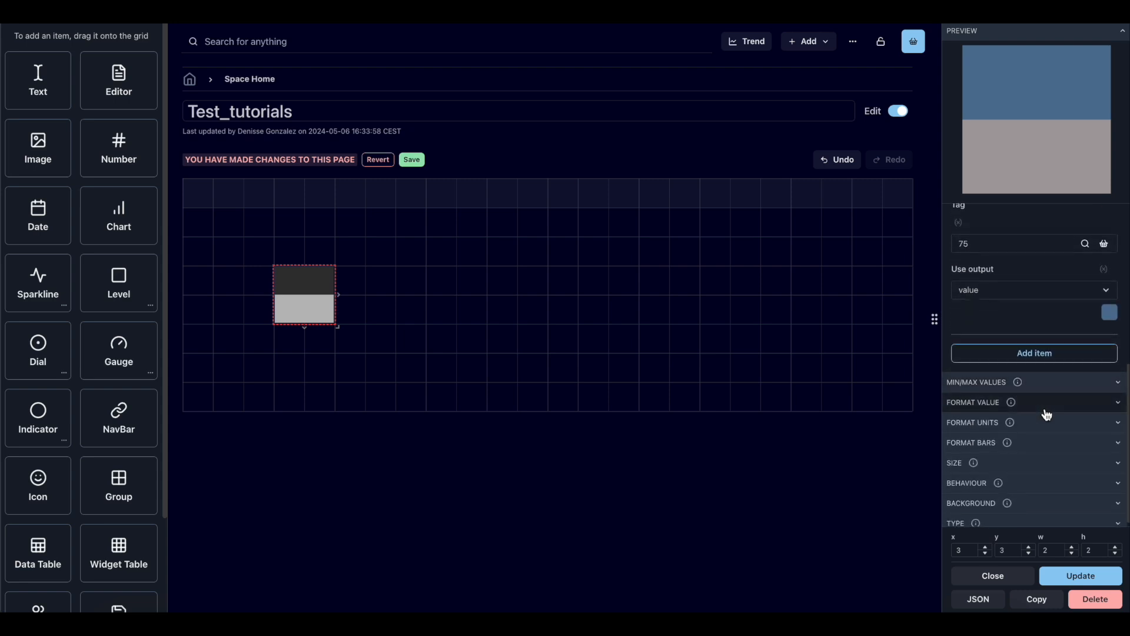
- Show both values on the bars as whole numbers and open the Min/Max range with minimum 0
{"action": "left_click", "coordinate": [972, 401]}
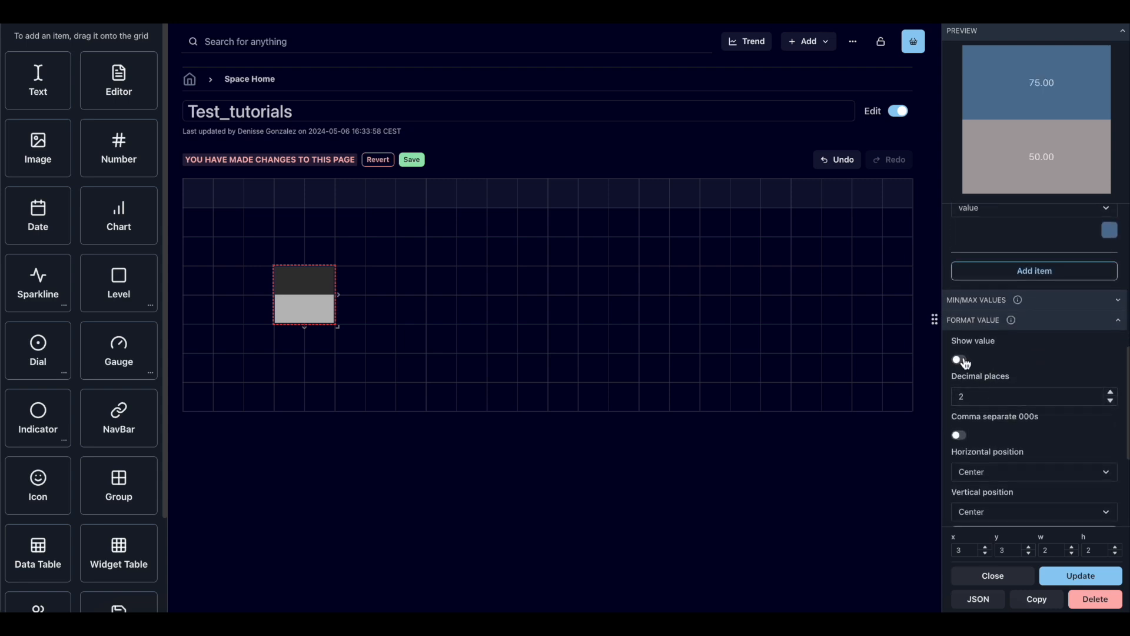
{"action": "left_click", "coordinate": [959, 359]}
{"action": "type", "text": "0"}
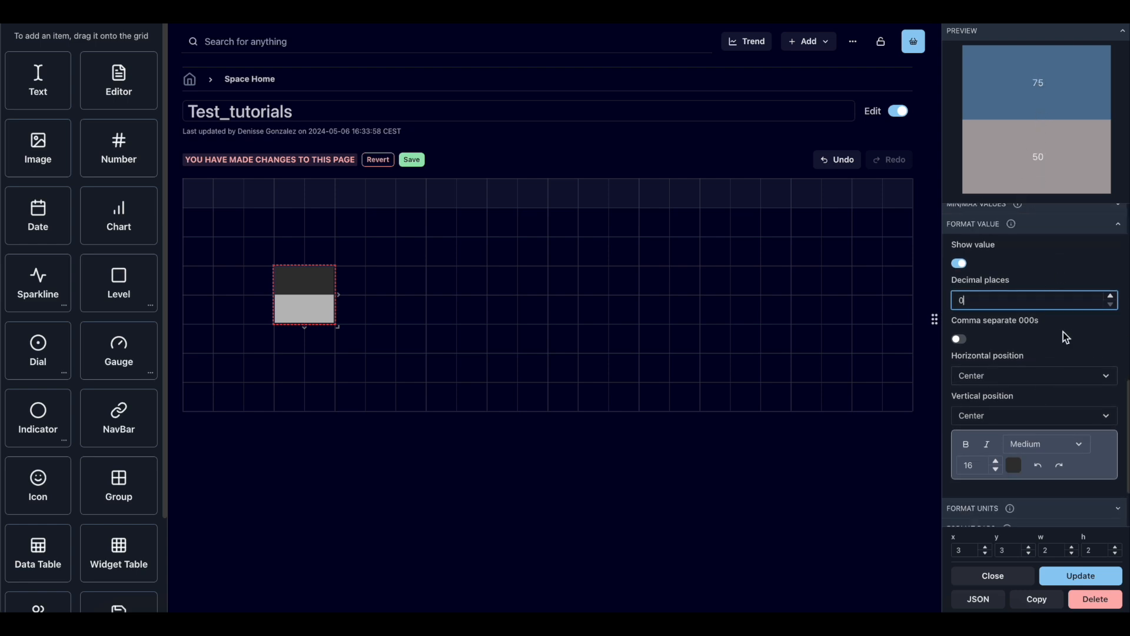
{"action": "left_click", "coordinate": [972, 224]}
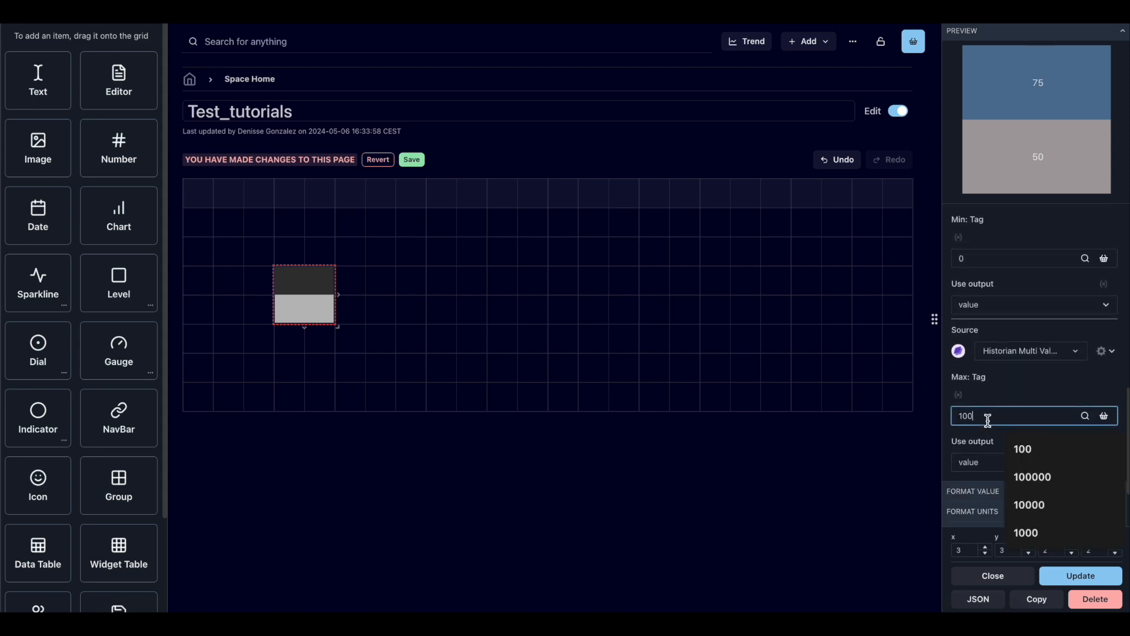
- Confirm the maximum of 200 and switch off Stacked bars so 50 and 75 show separately
{"action": "key", "text": "Backspace"}
{"action": "type", "text": "2"}
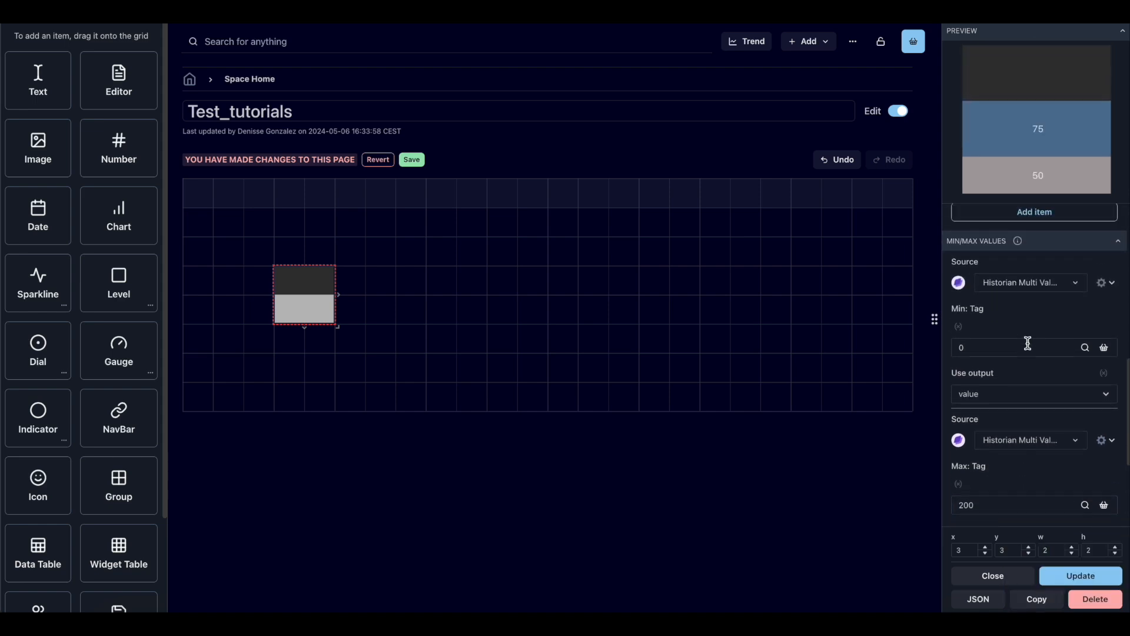
{"action": "left_click", "coordinate": [975, 240]}
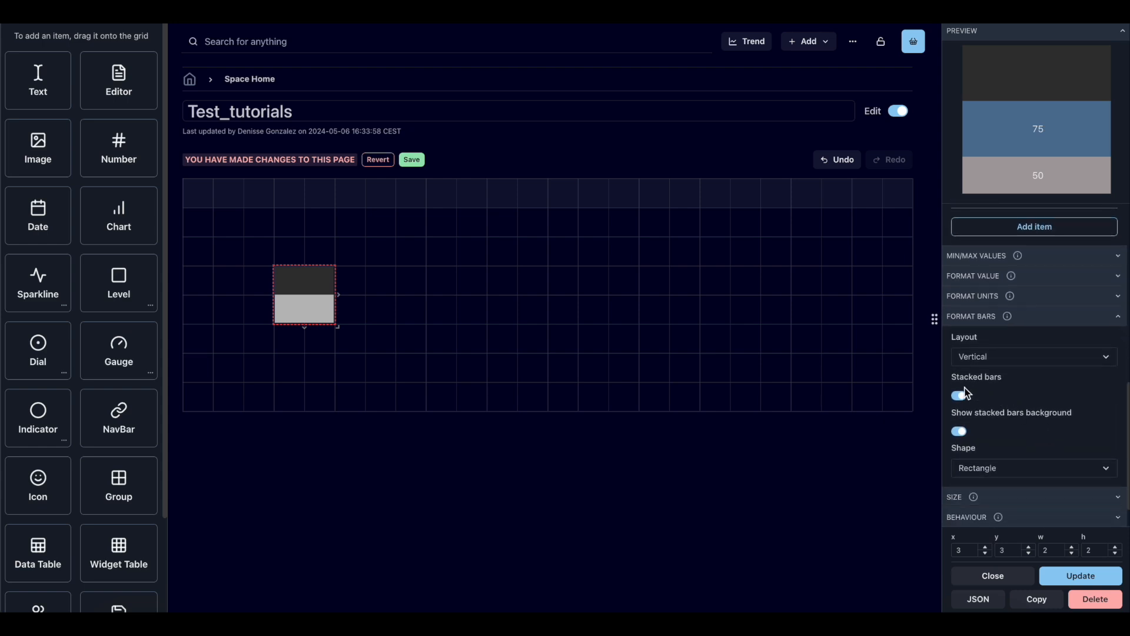
{"action": "left_click", "coordinate": [959, 395]}
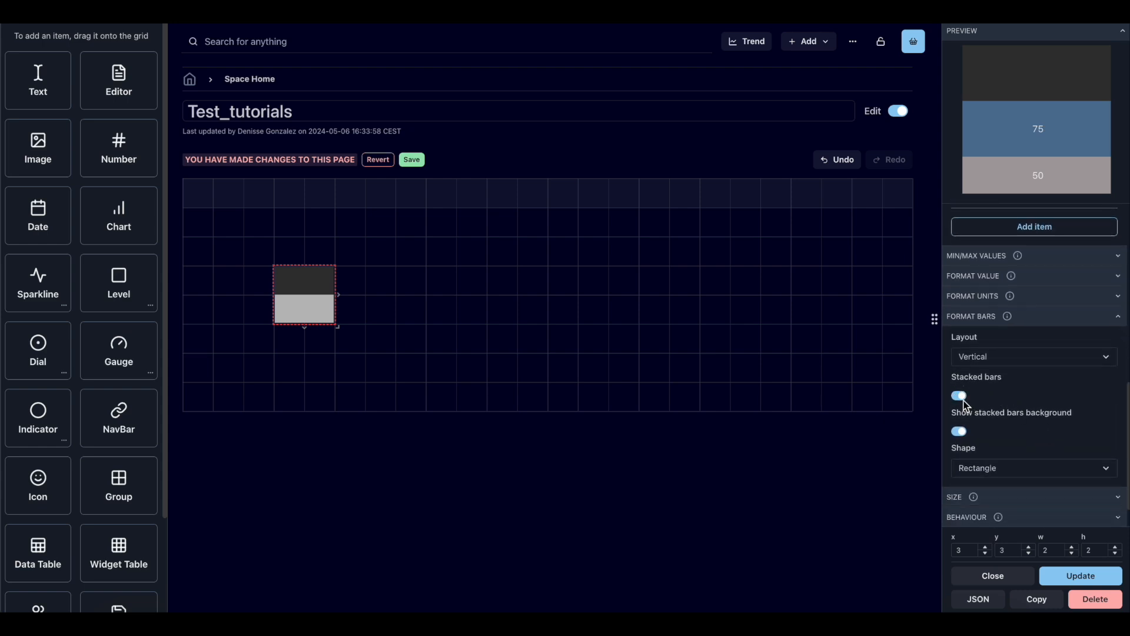
{"action": "left_click", "coordinate": [958, 395]}
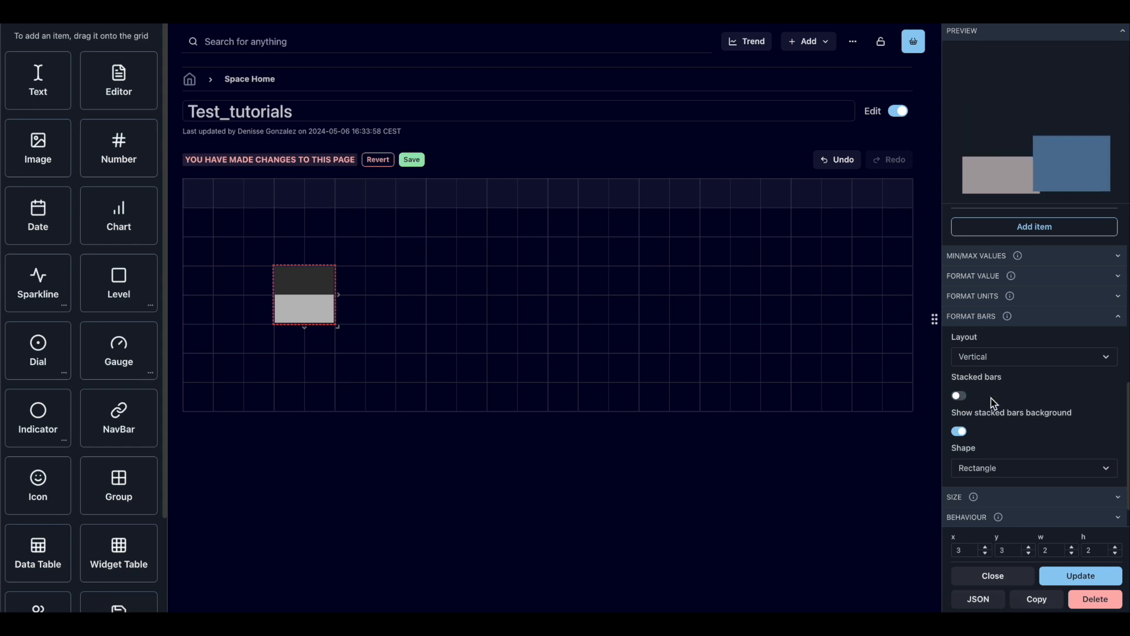